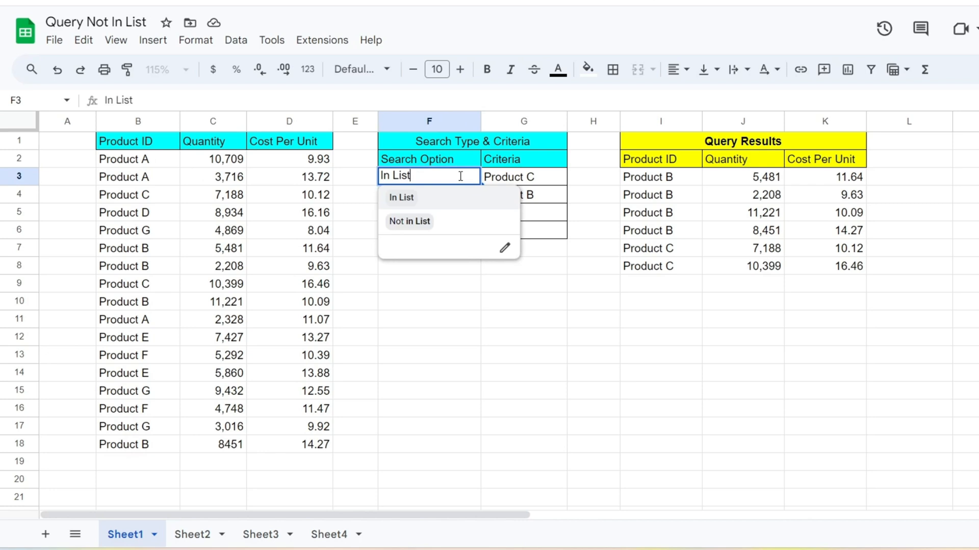
Step: Add Product G to Sheet1's criteria, choose Not in List, then move to Sheet2
click(409, 220)
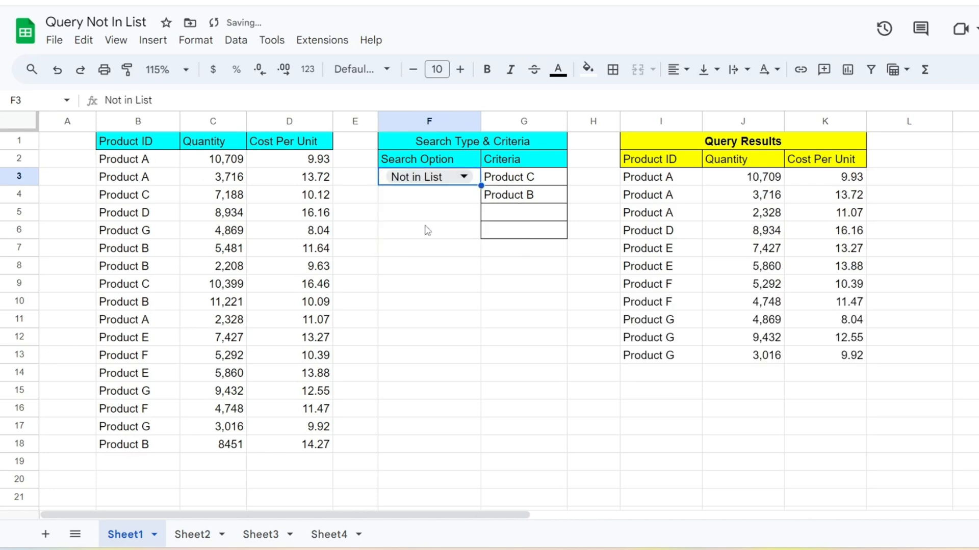
click(416, 177)
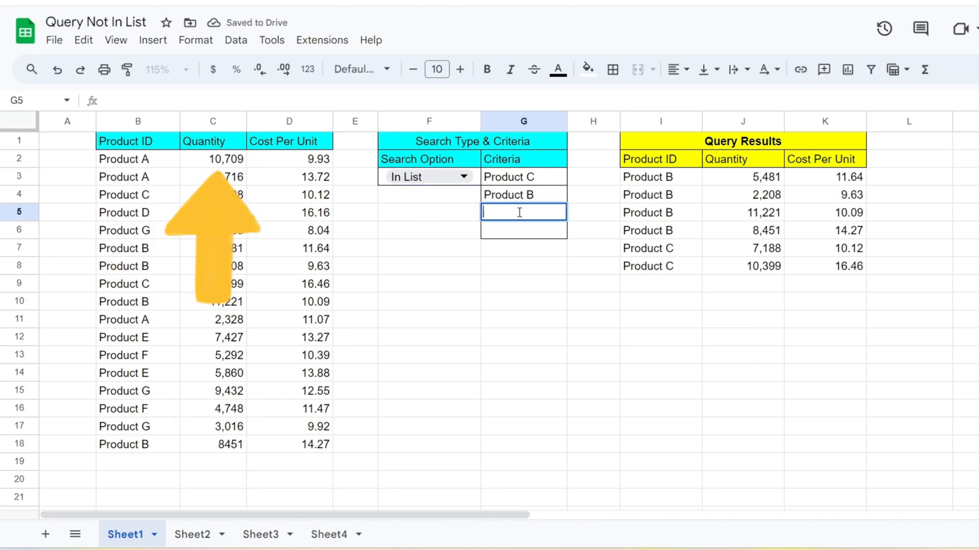
text(Prod)
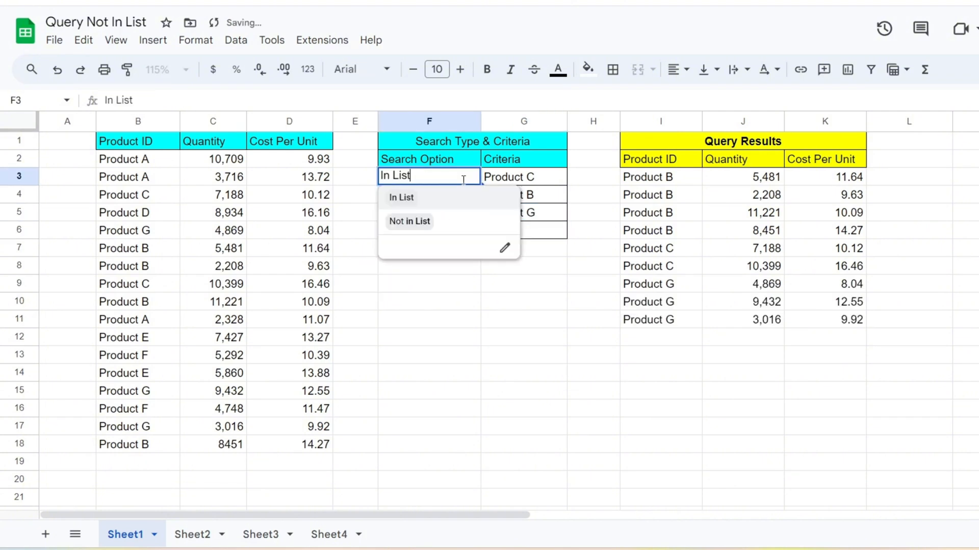
click(409, 221)
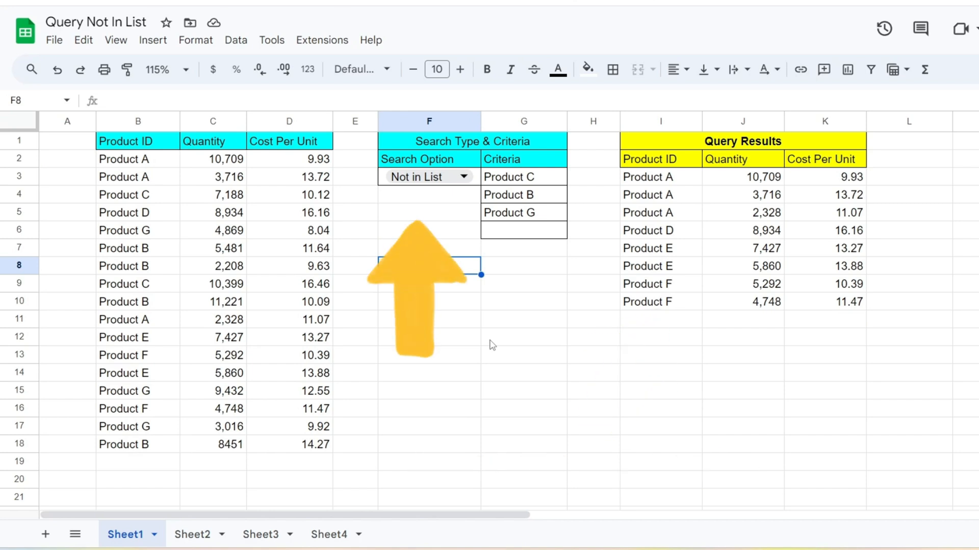
click(192, 534)
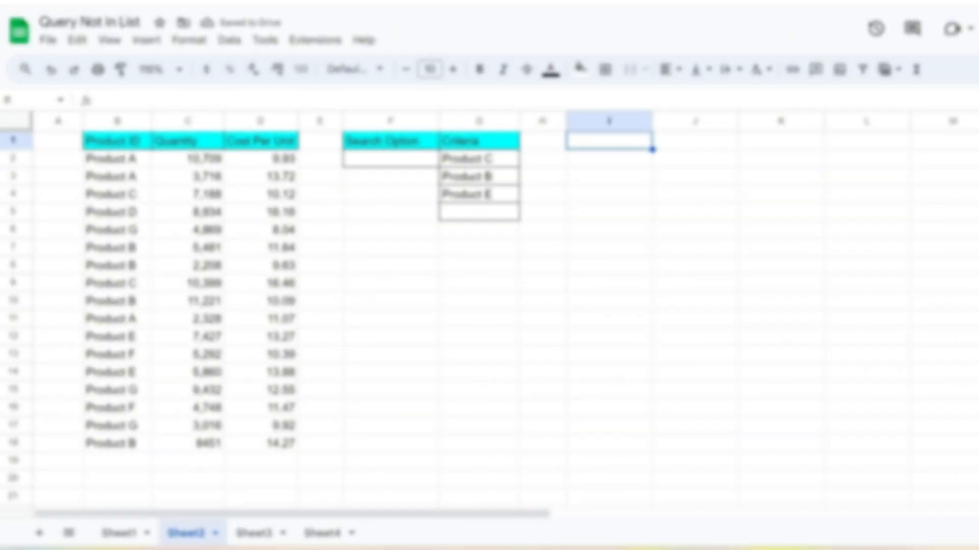
click(781, 318)
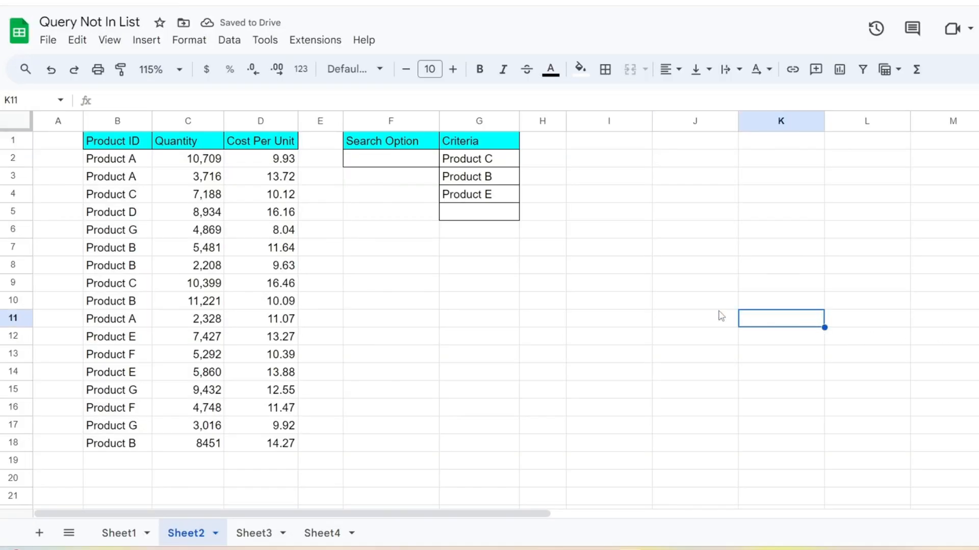
click(609, 264)
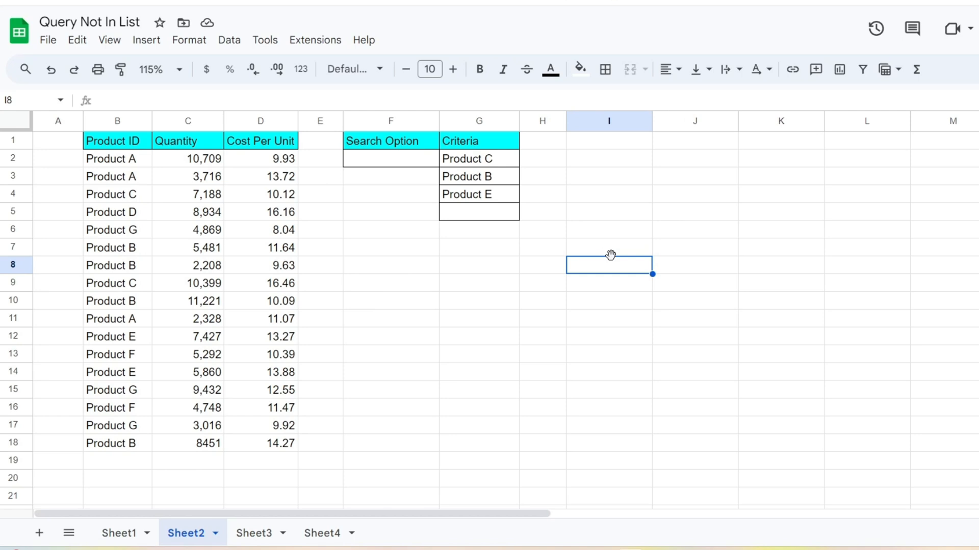
mouse_move(603, 147)
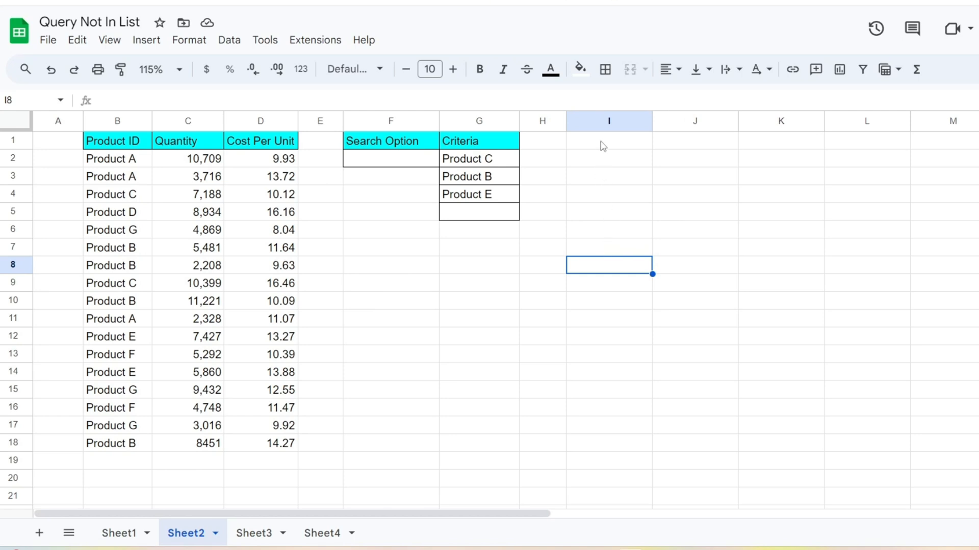
Step: Begin =Query(B:D,"Select * Where in cell I1
text(=)
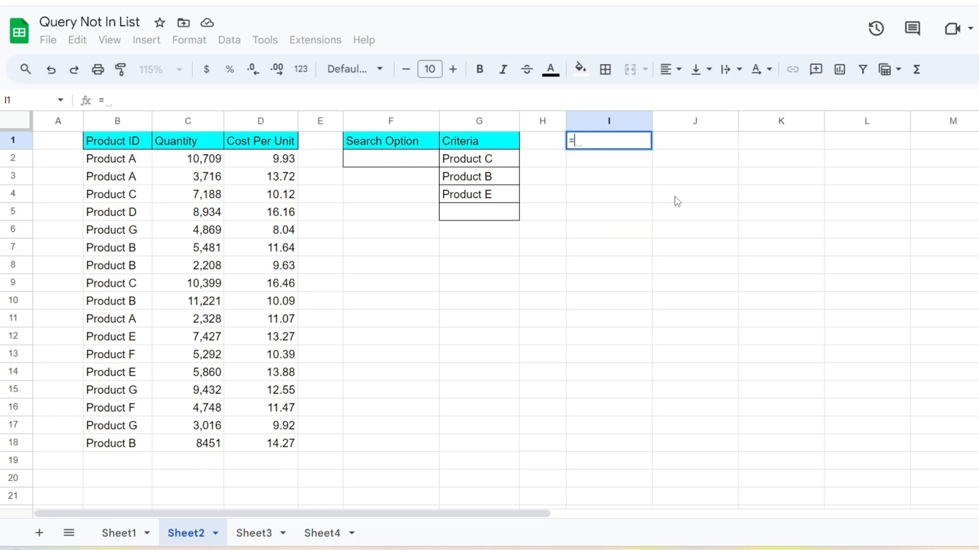
text(Query()
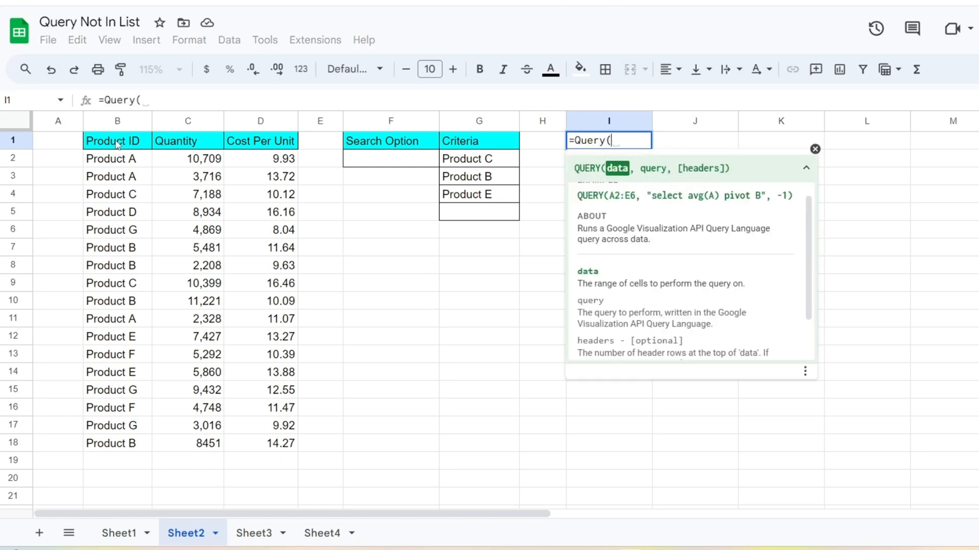
drag(117, 120, 261, 120)
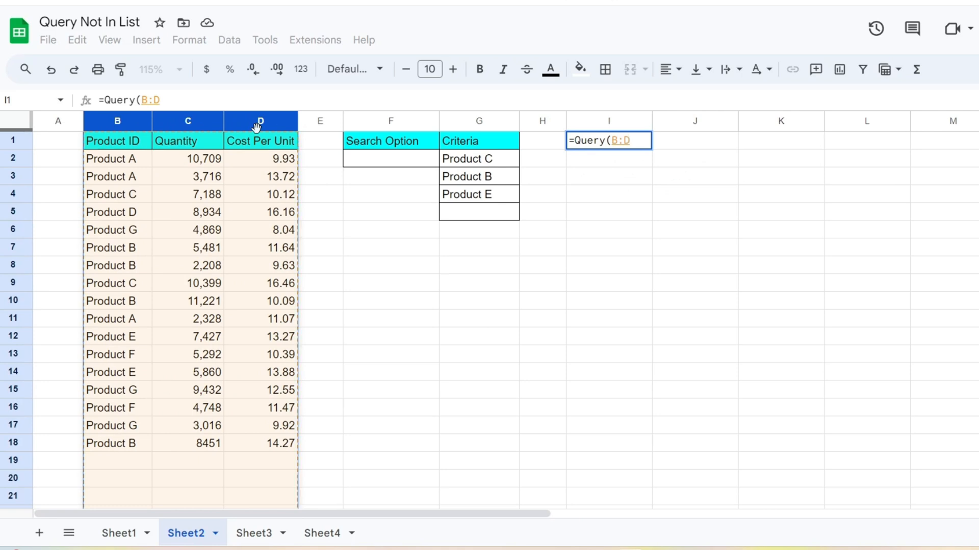
text(,)
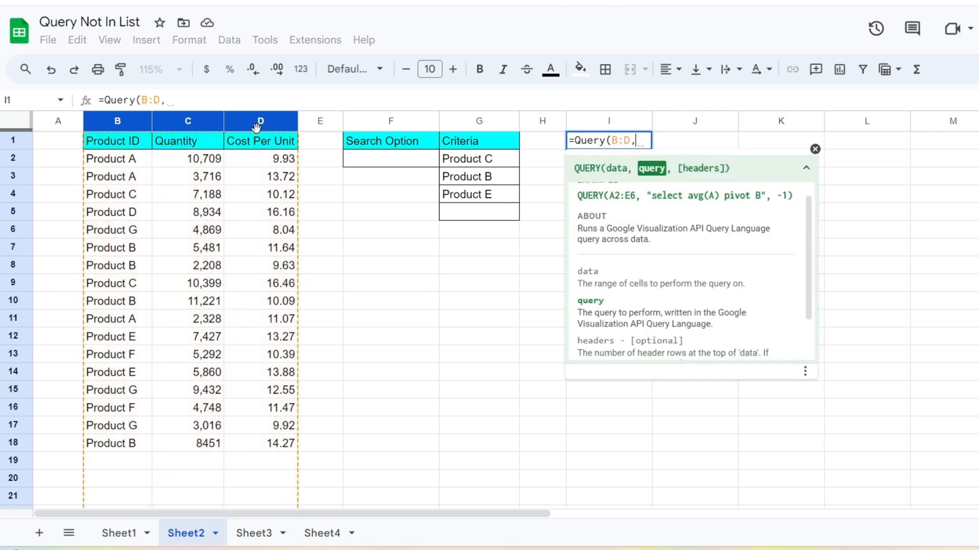
text("Se)
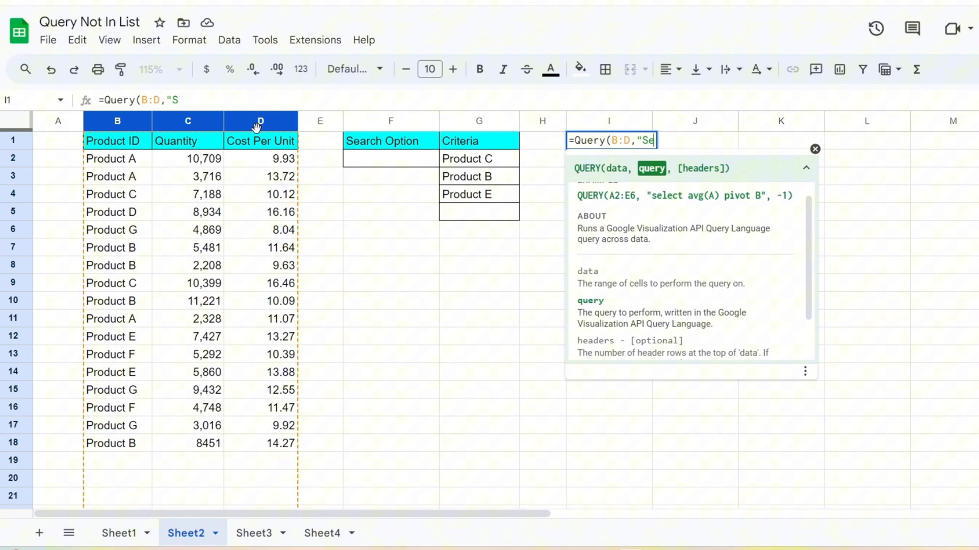
text(elect)
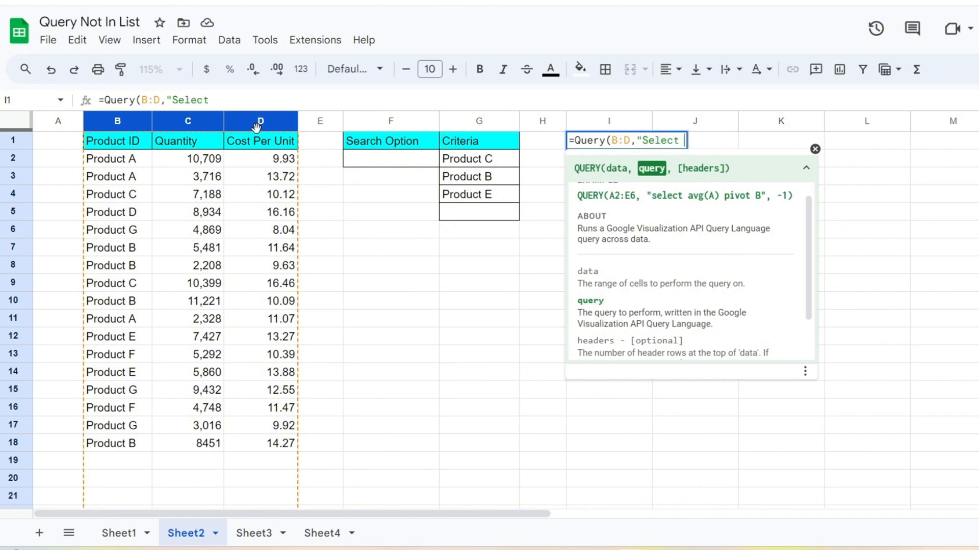
text(* Where)
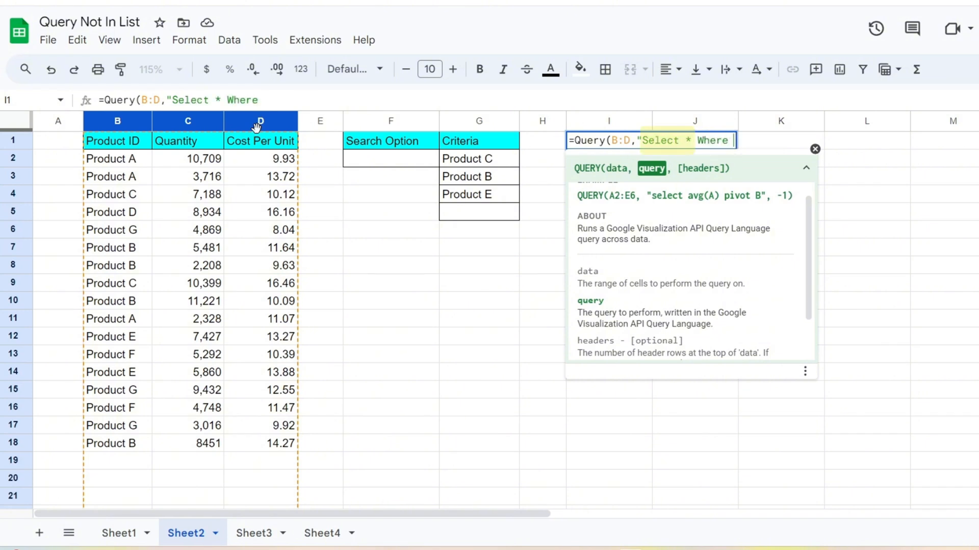
Step: Add the clause Not B matches 'Product C|Product B|Product E' to the query string
text(Not)
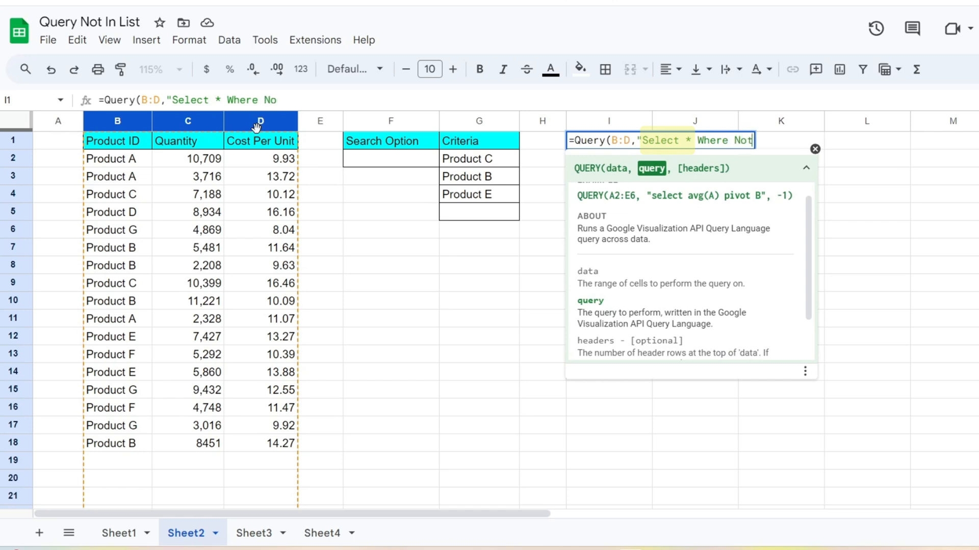
text(B)
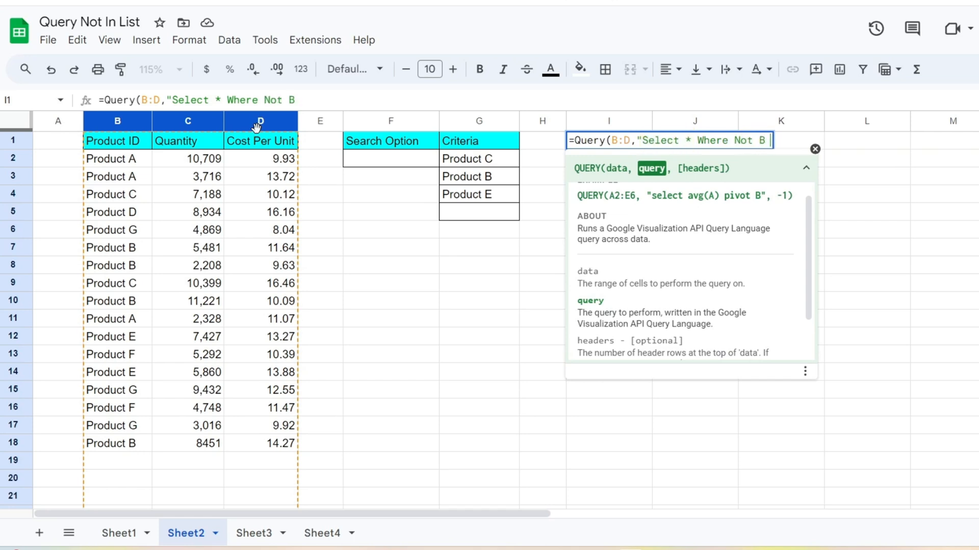
text(matches ')
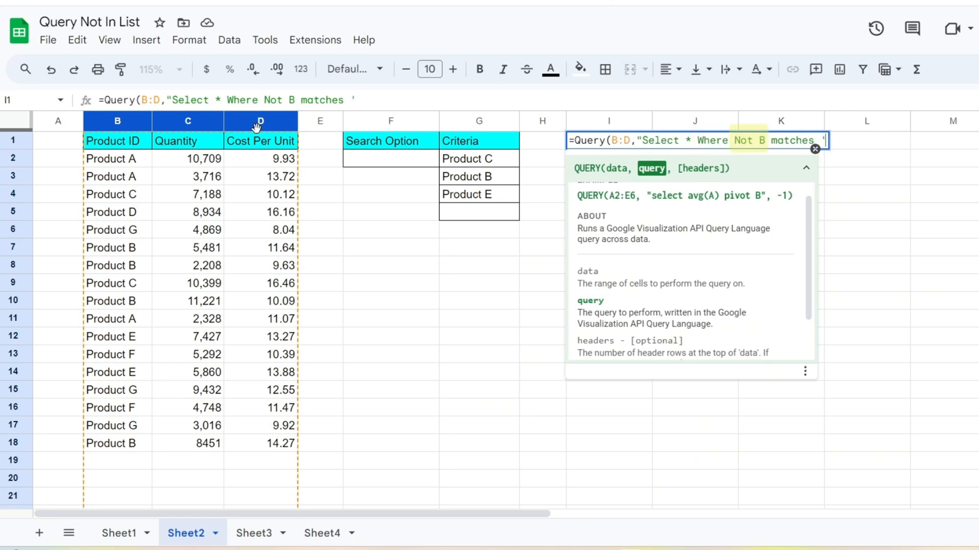
text(Prod)
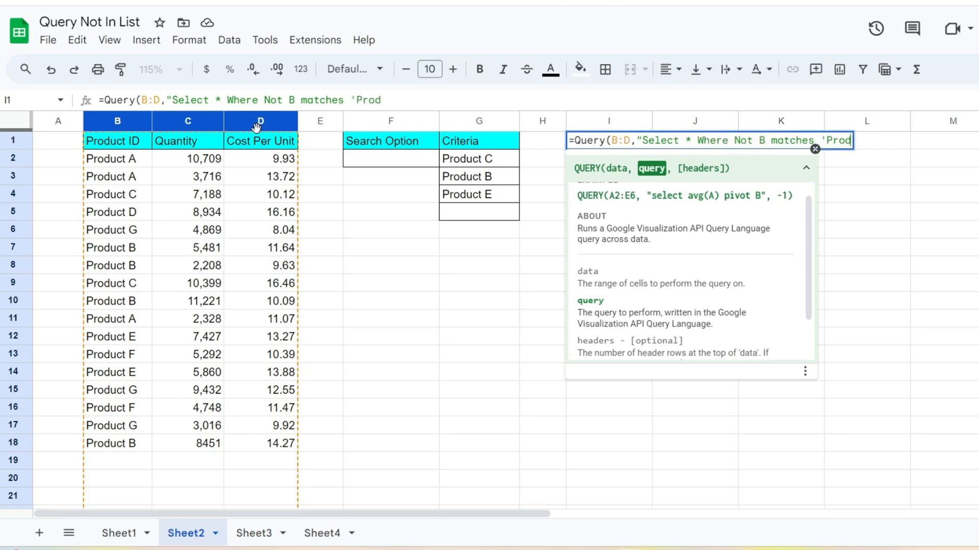
text(uct)
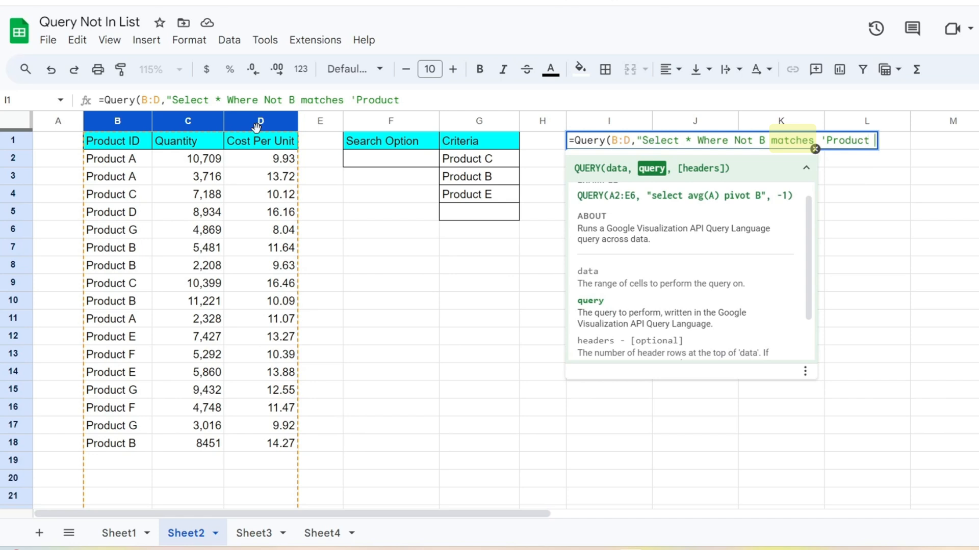
text(C|)
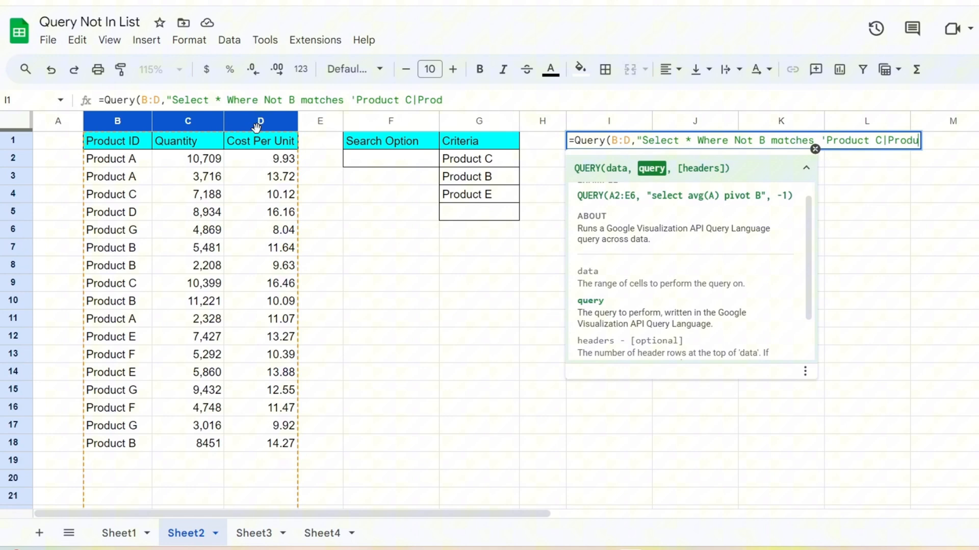
text(Product B)
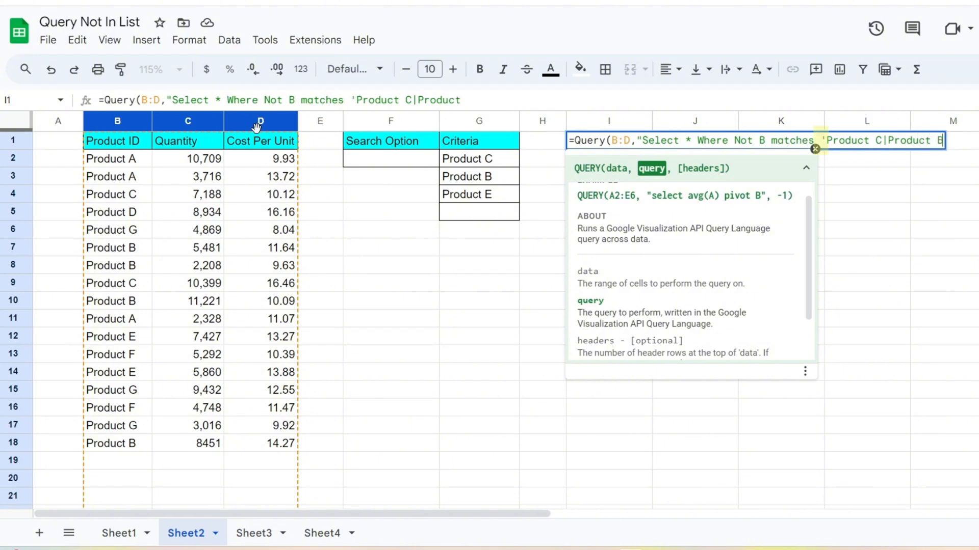
text(B)
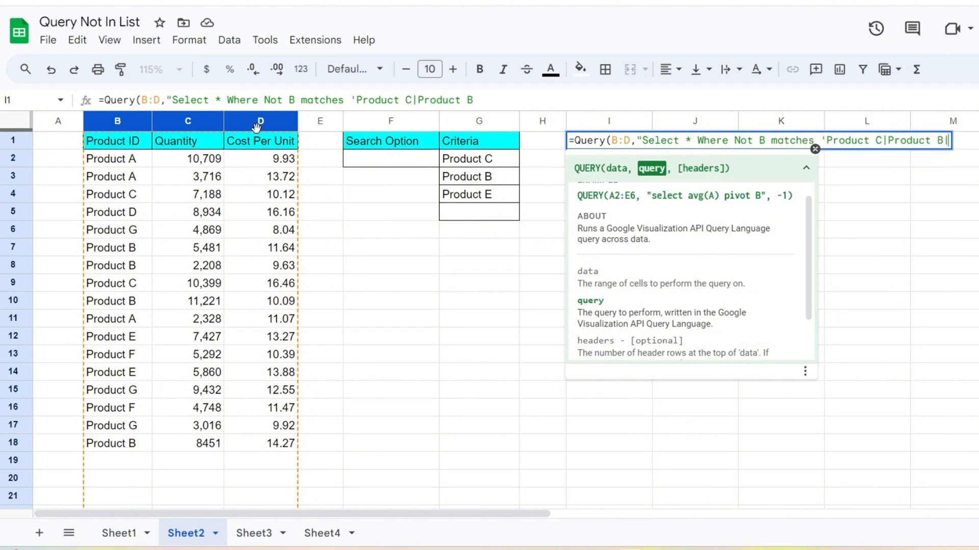
text(Product)
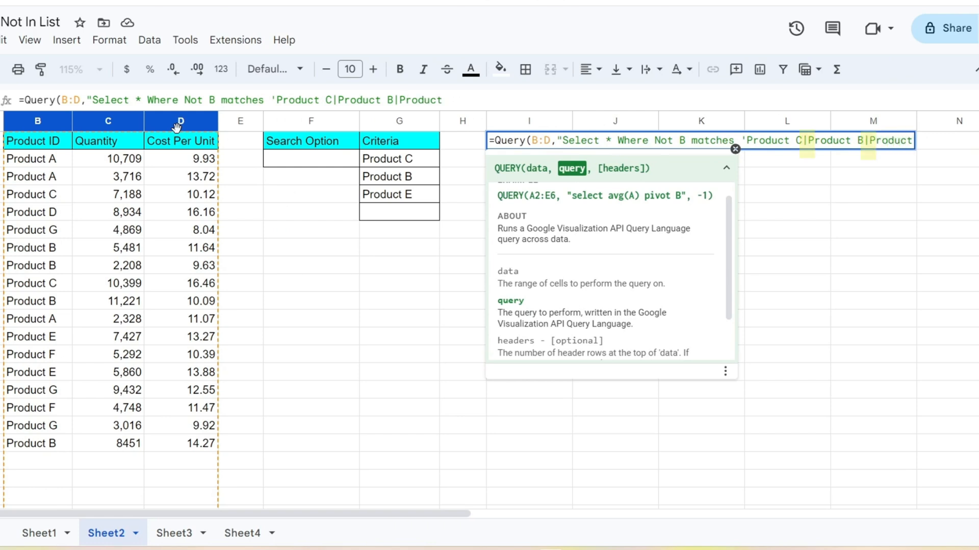
text(E')
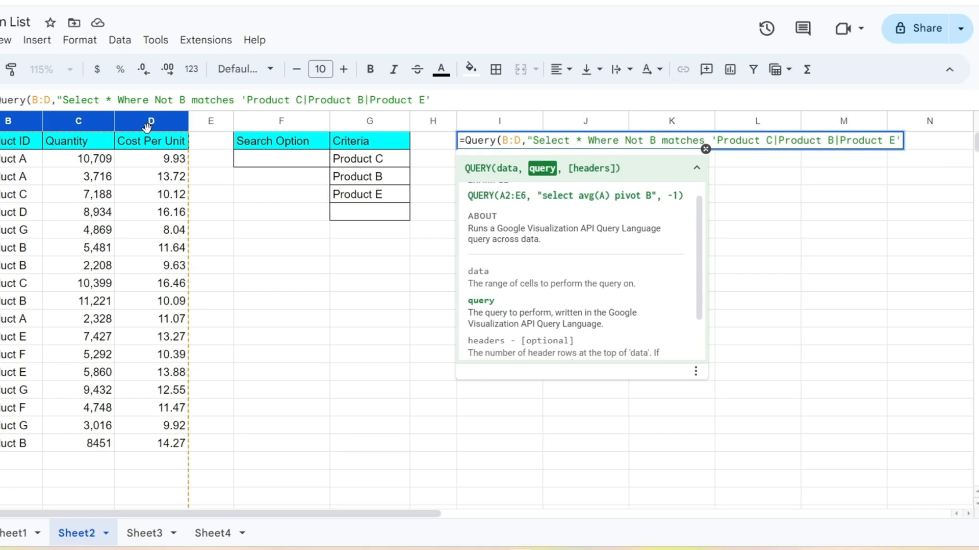
Step: Finish the query with and B is not null",1) so it returns products A, D, G and F
text(d)
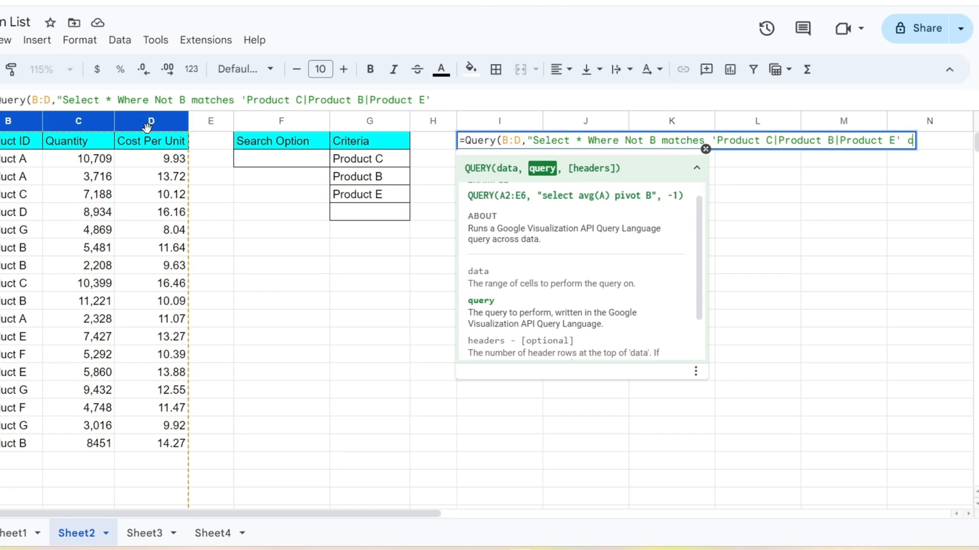
text(and)
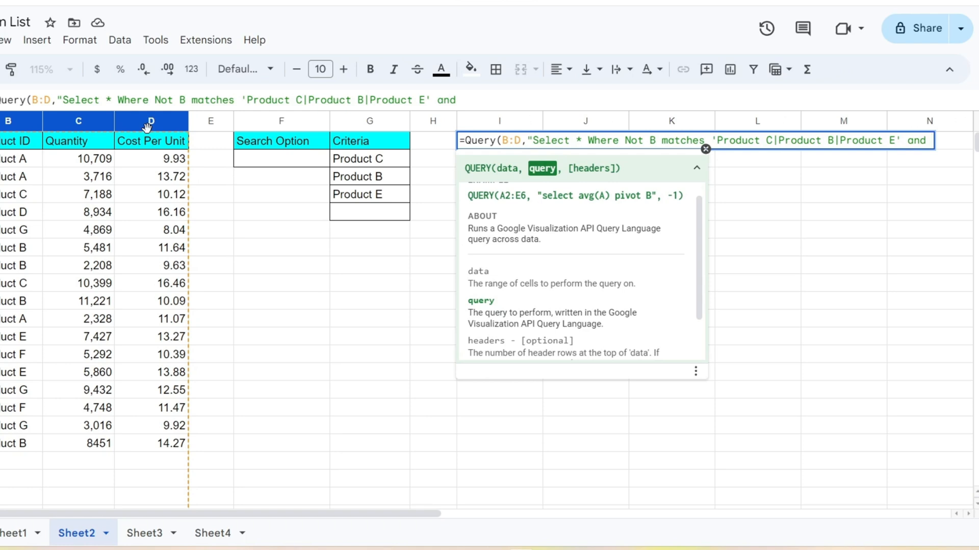
text(B i)
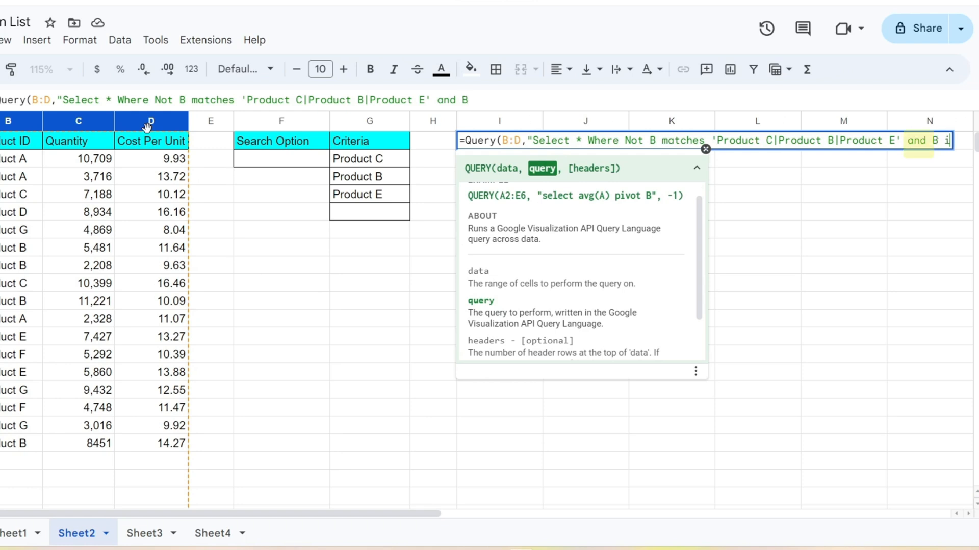
text(is not nu)
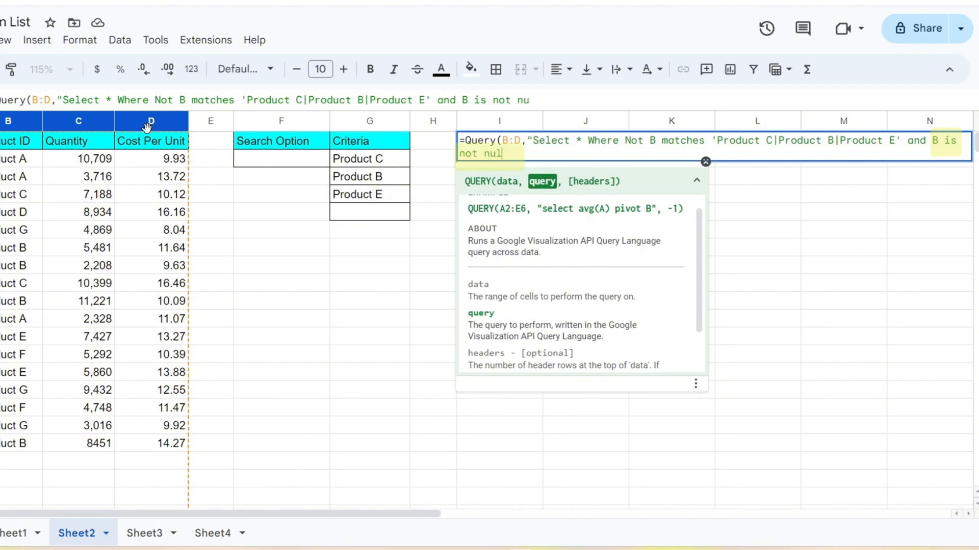
text(l",)
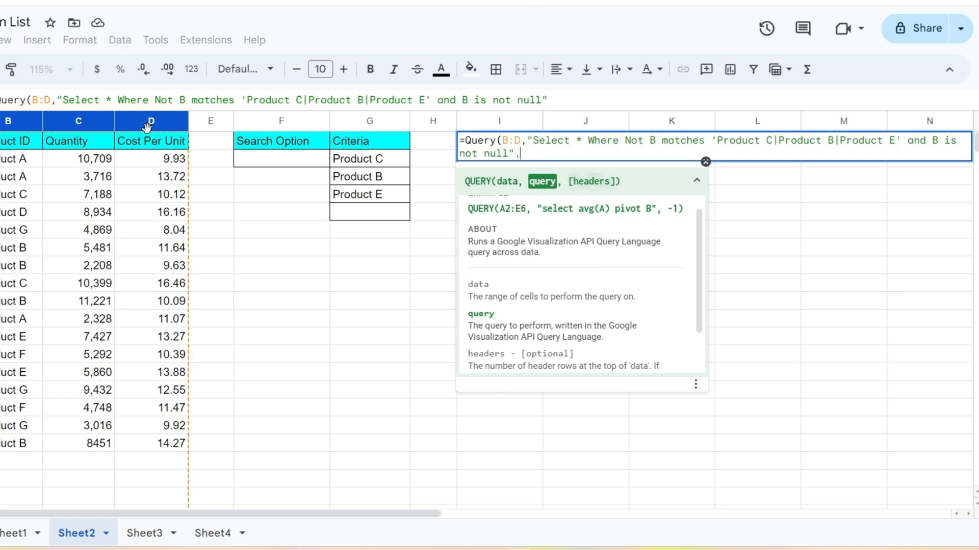
text(1)
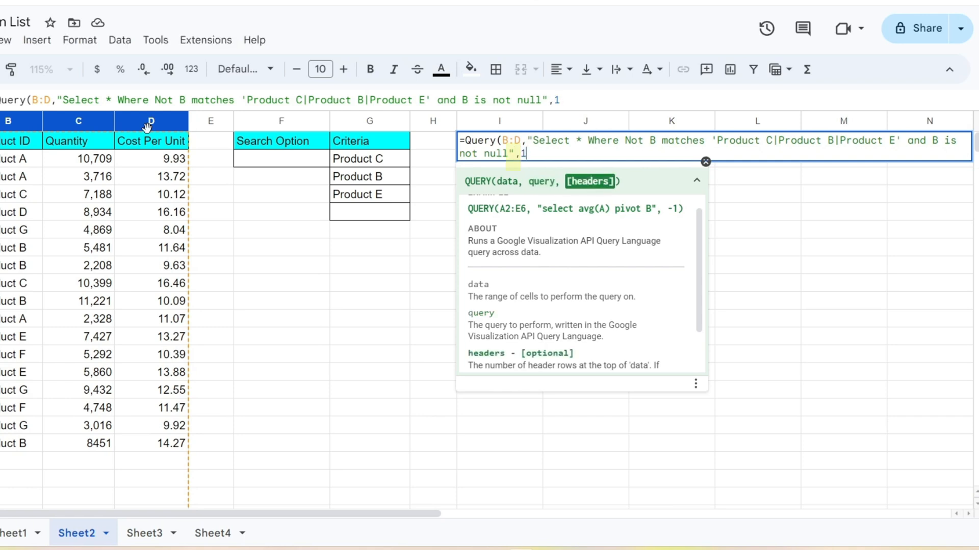
text())
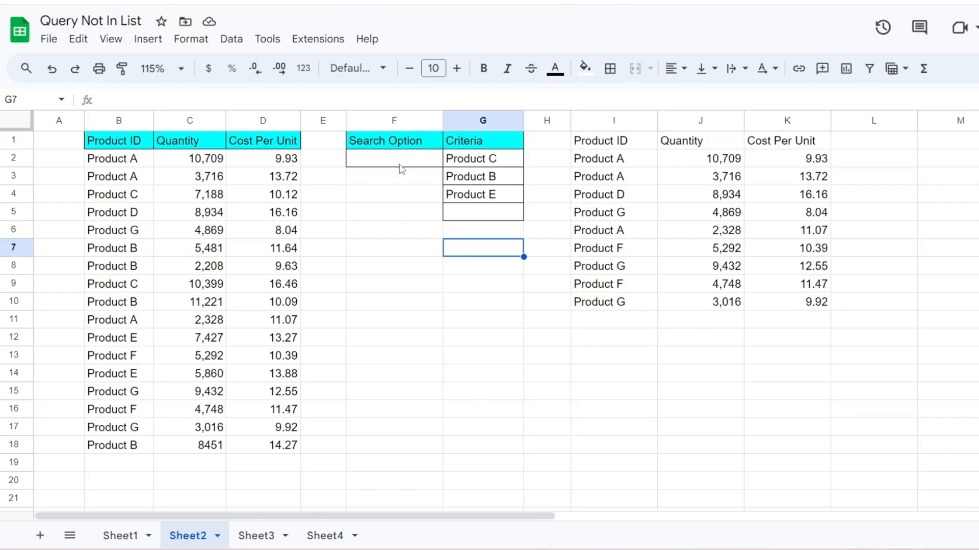
Step: Give F2 a data-validation dropdown with options In List and Not In List
click(393, 158)
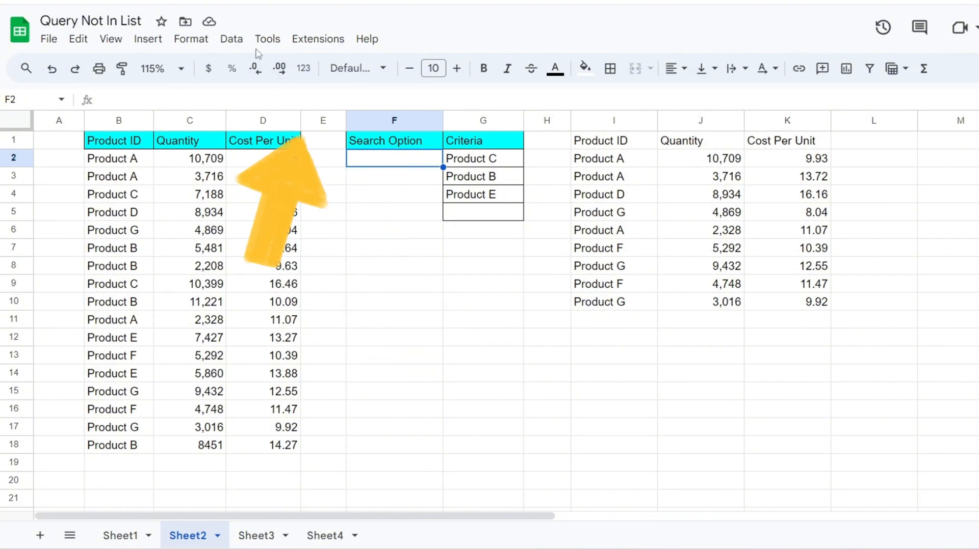
click(231, 38)
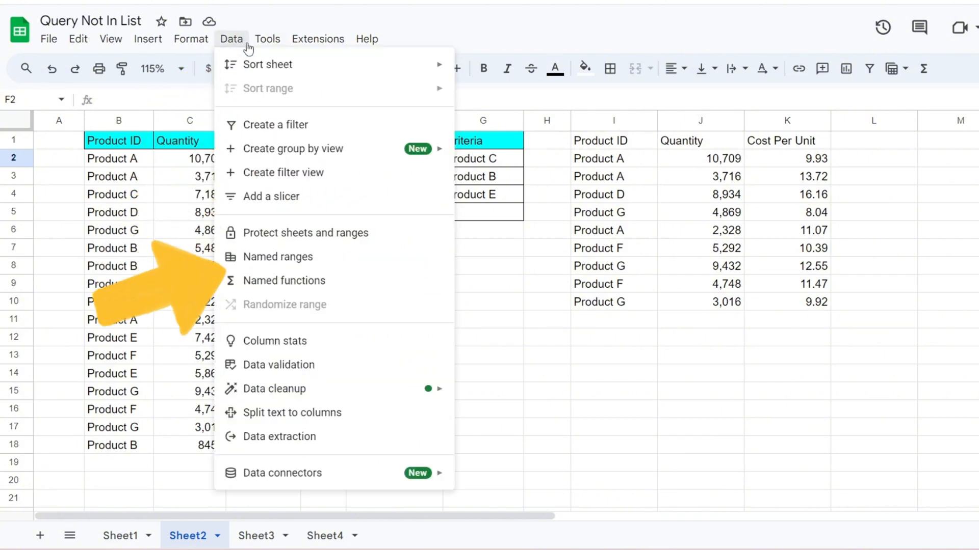
click(278, 365)
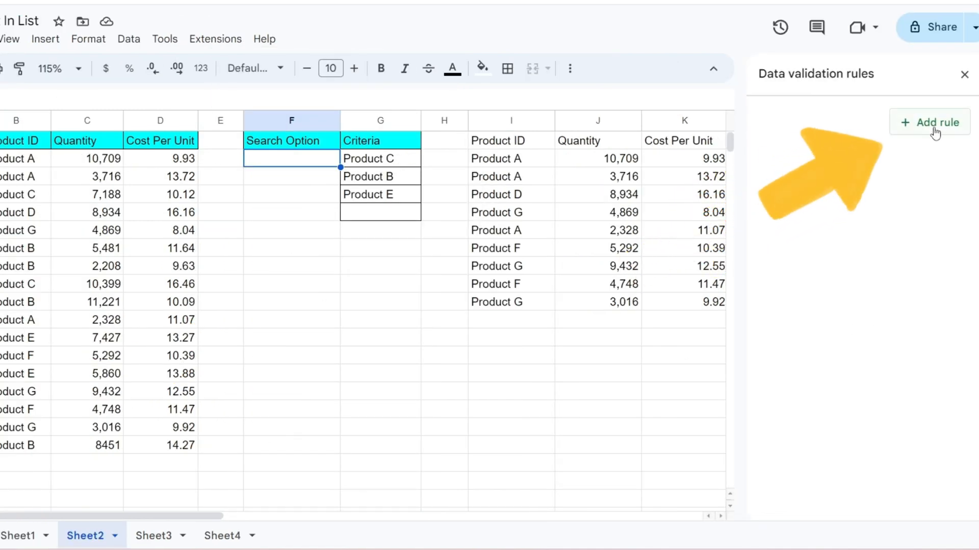
click(930, 123)
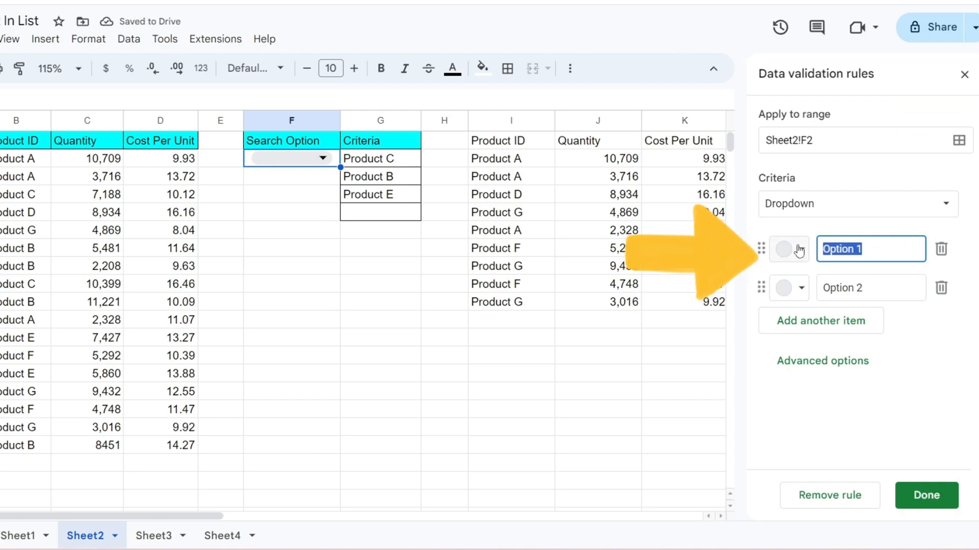
text(In List)
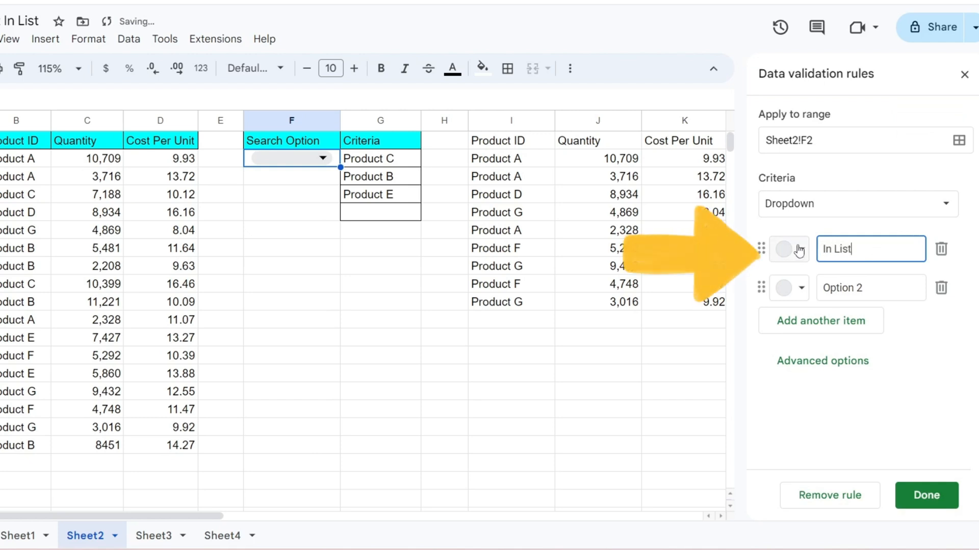
click(870, 287)
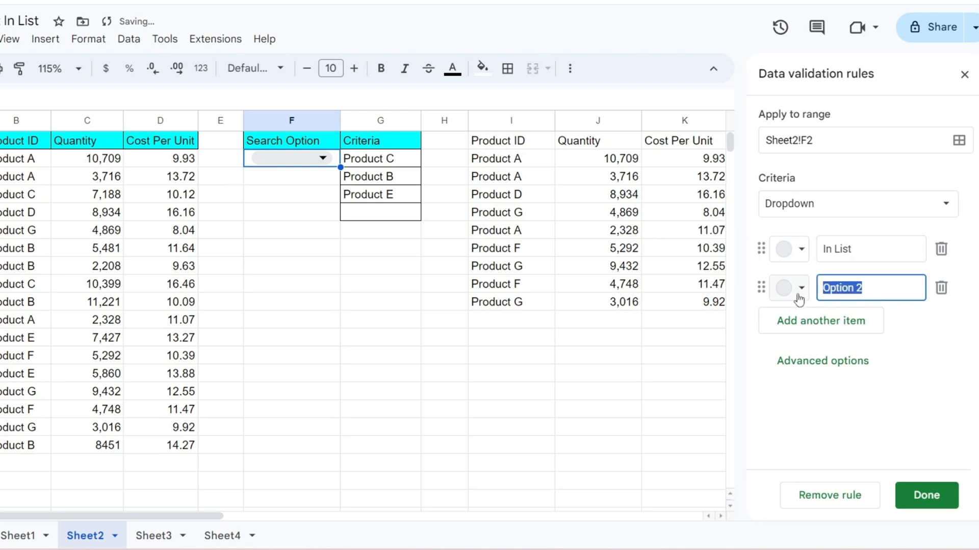
text(Not In List)
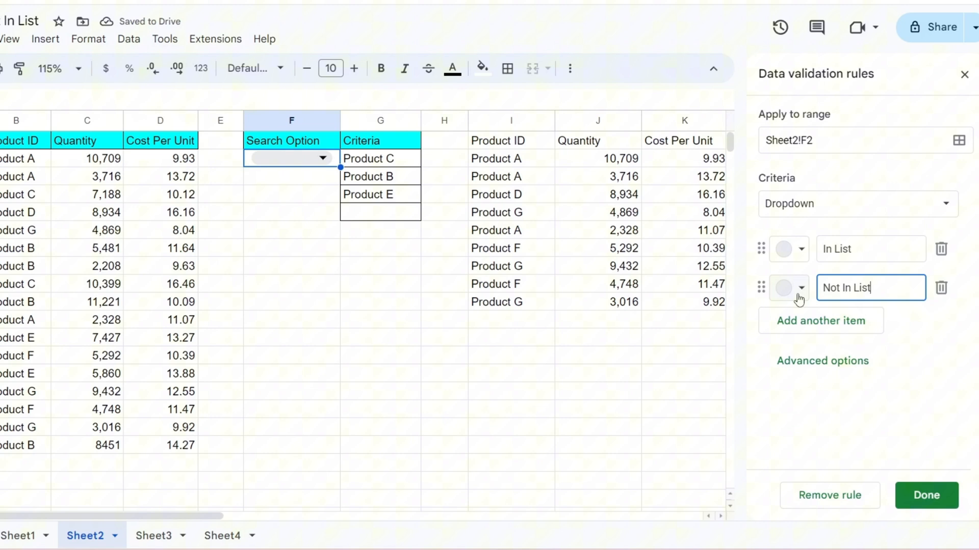
click(926, 495)
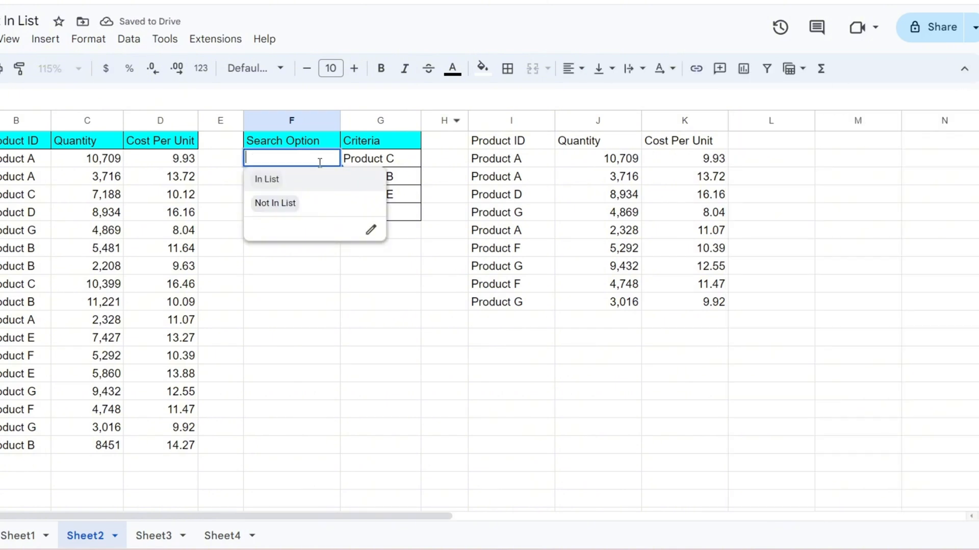
Step: Choose In List in the new F2 dropdown and reopen its choices
click(267, 178)
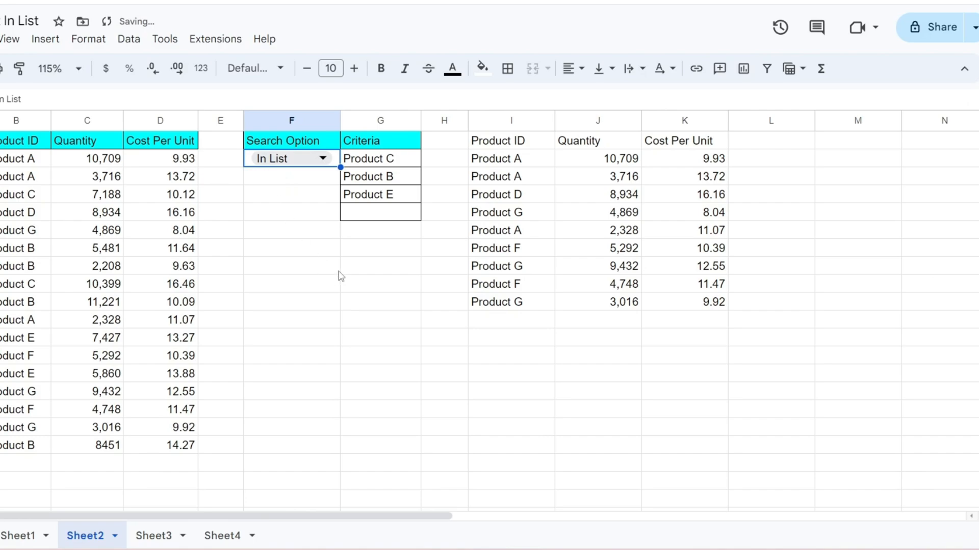
click(289, 158)
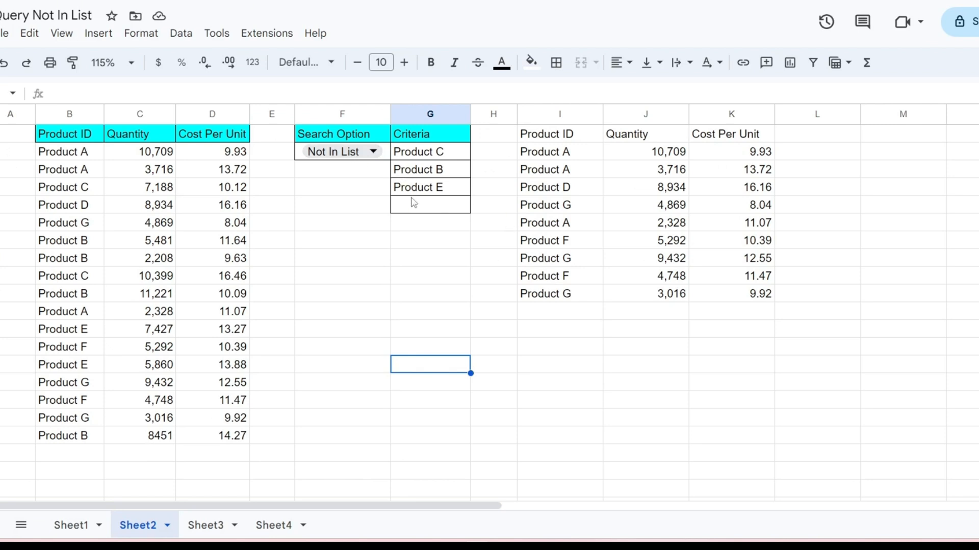
Step: Re-edit I1, replacing the hard-coded product list inside matches with '"&
click(559, 133)
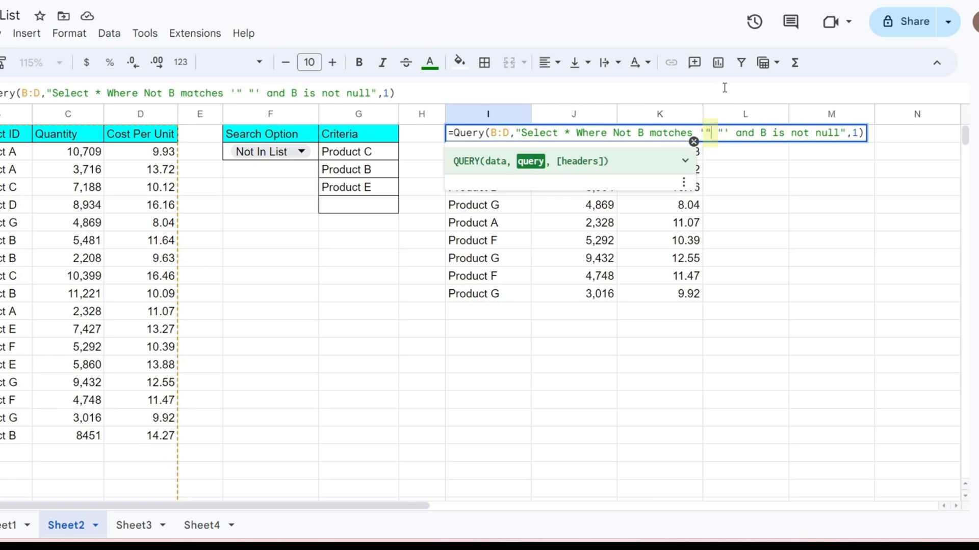
text(&)
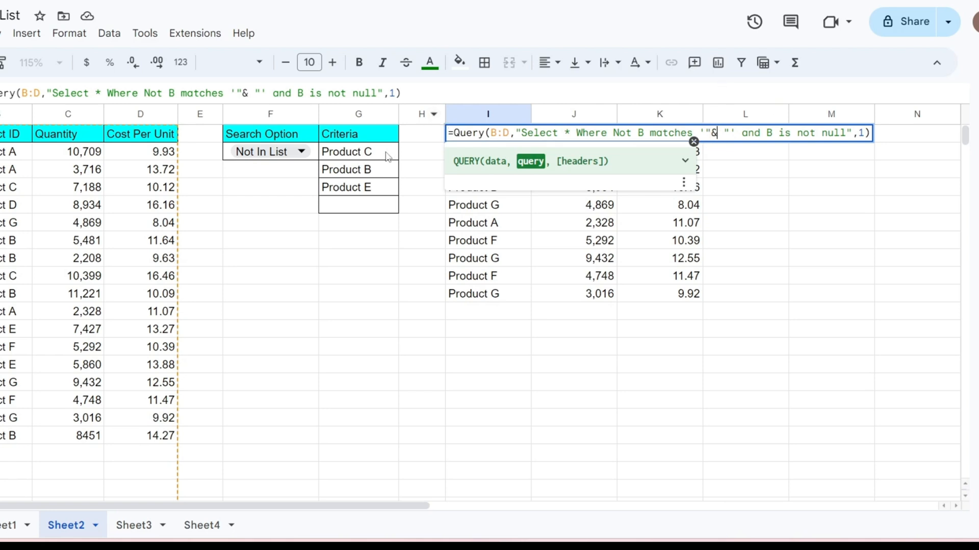
Step: Insert TEXTJOIN("|",TRUE,G2:G5)& so the exclusion pattern comes from G2:G5
text(T)
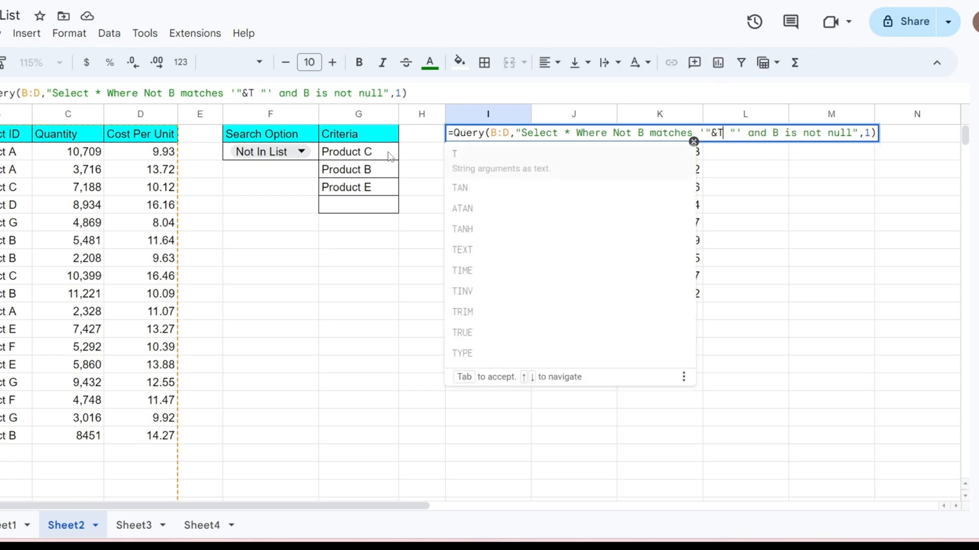
text(ext)
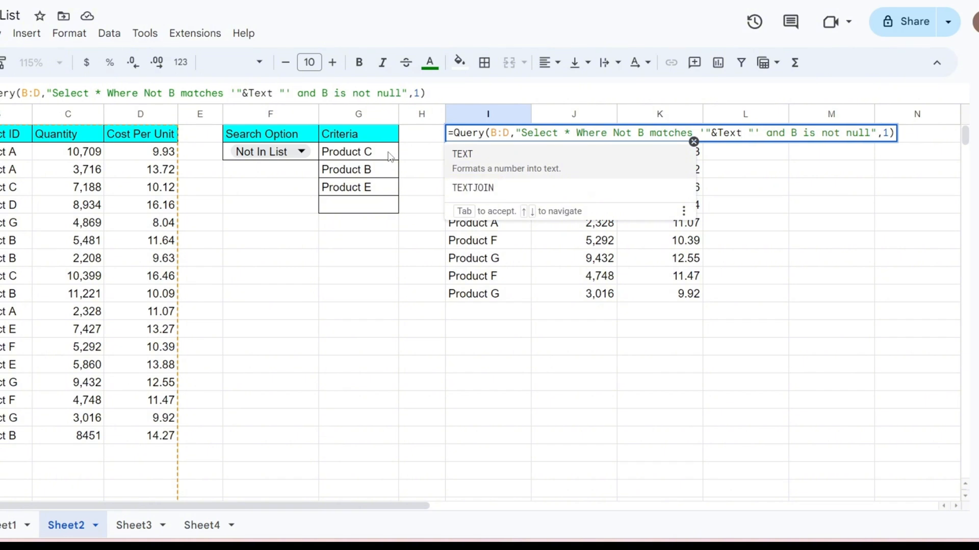
text(TEXTJOIN(")
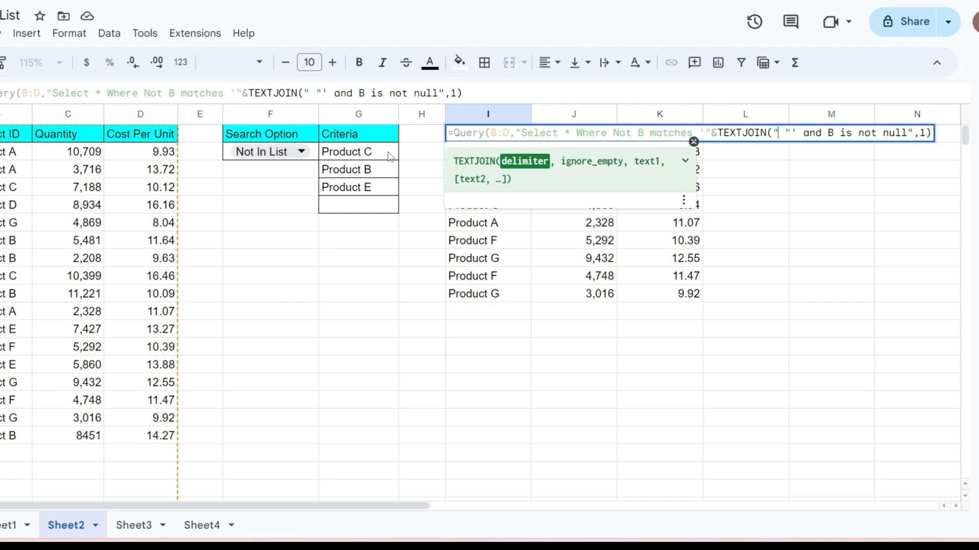
text(|")
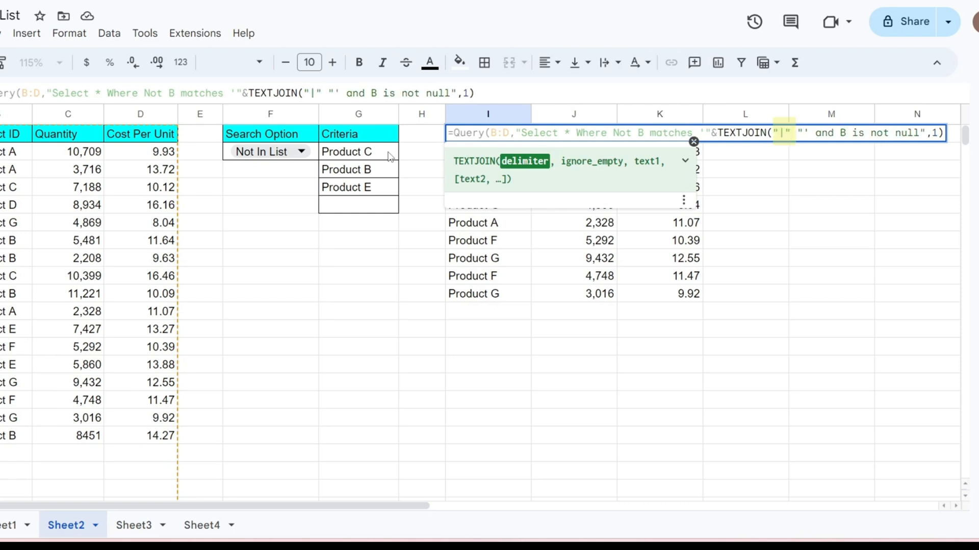
text(,TRU)
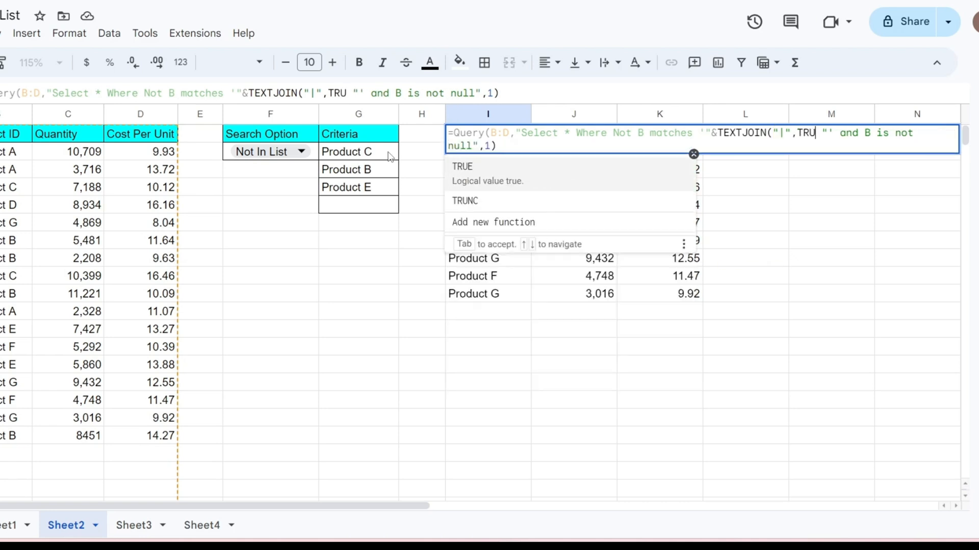
key(Tab)
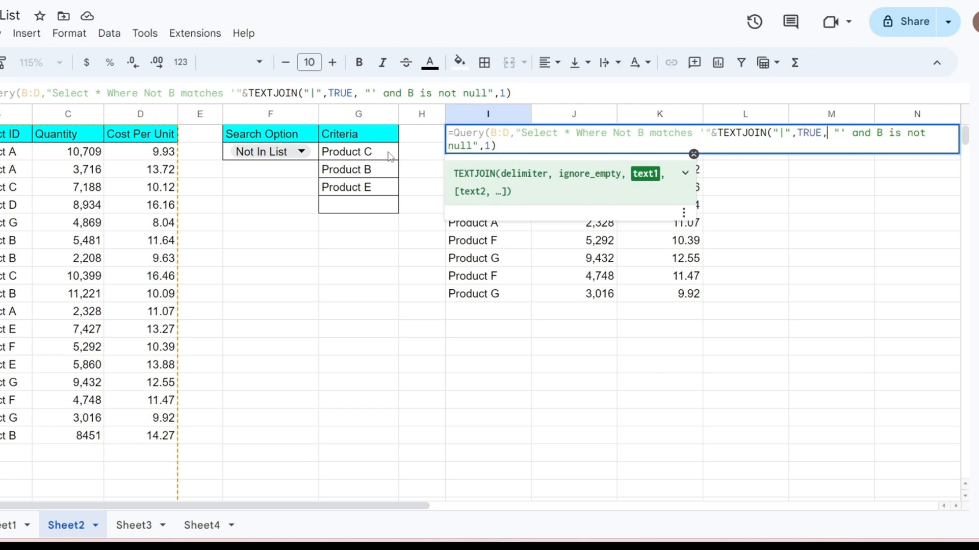
text(G2:G5))
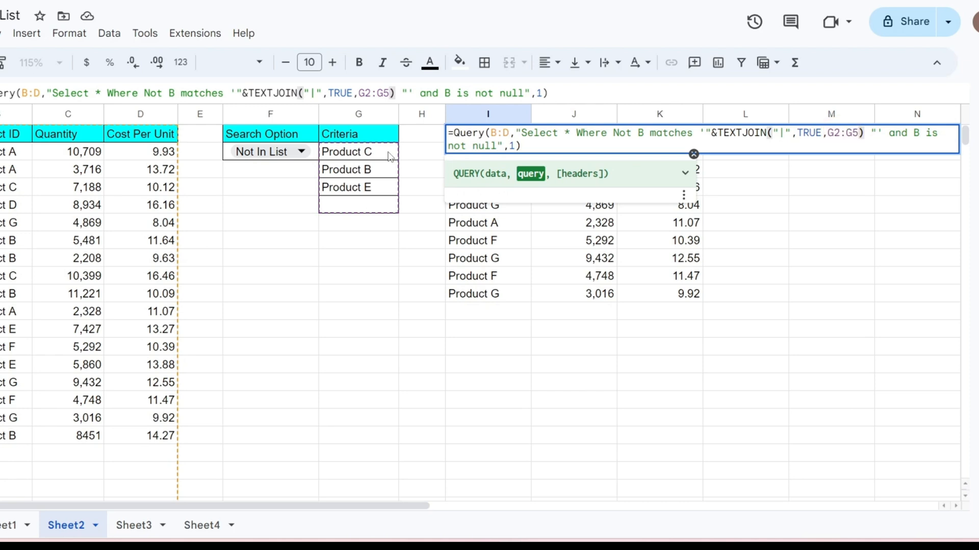
text(&)
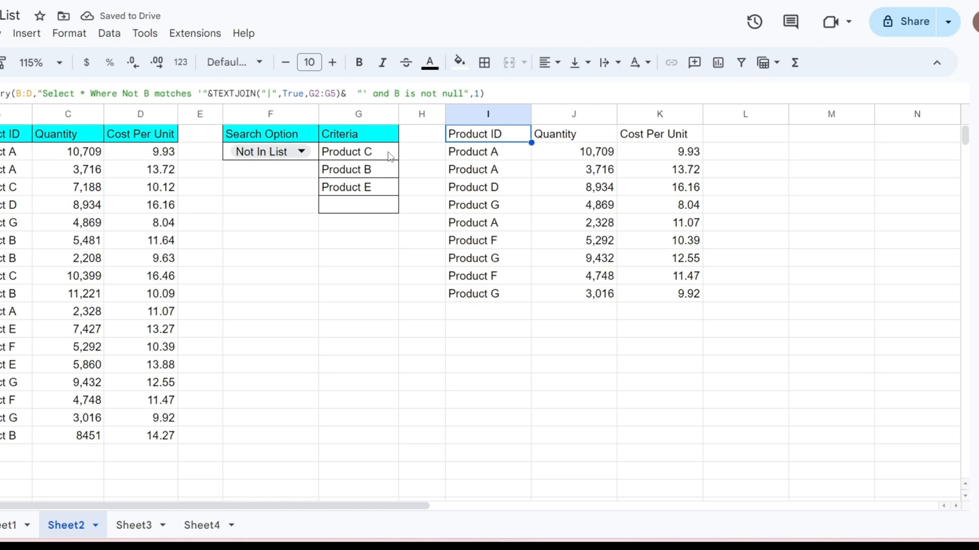
Step: Copy the QUERY and start wrapping it in IF(F2="Not In List", at the formula's start
double_click(488, 133)
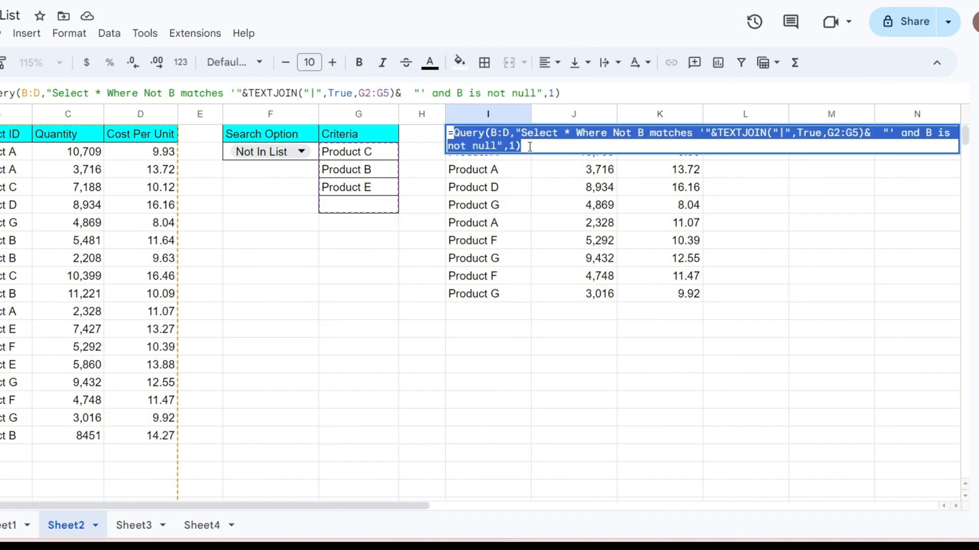
key(ctrl+c)
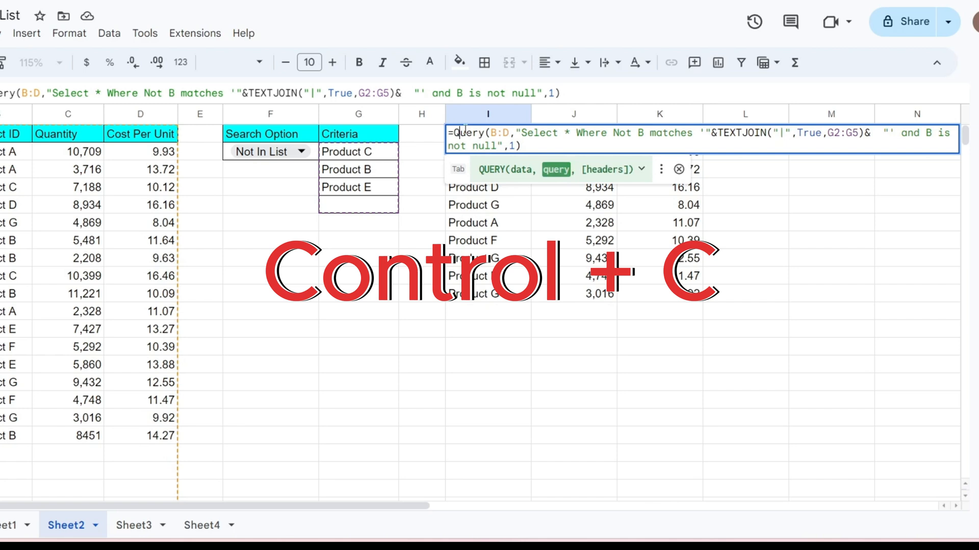
key(ctrl+c)
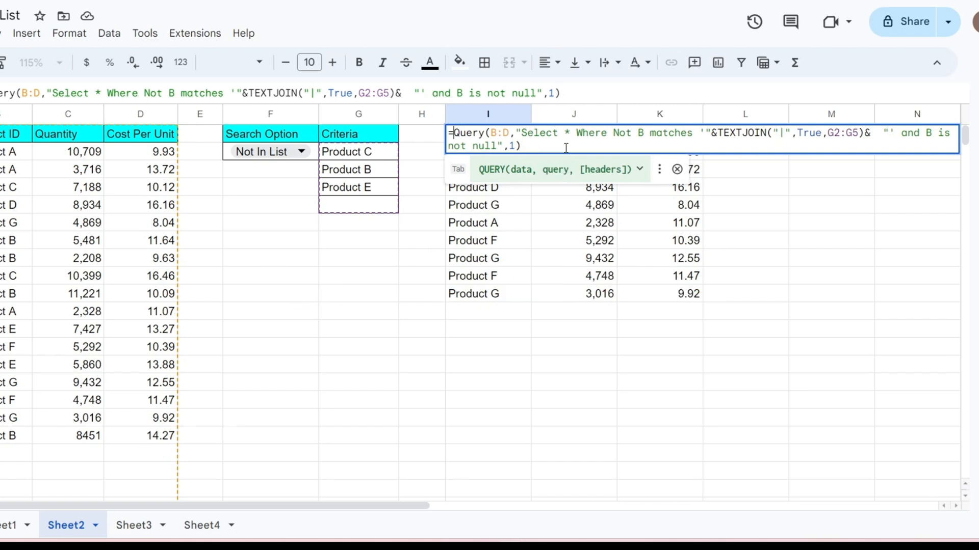
text(IF()
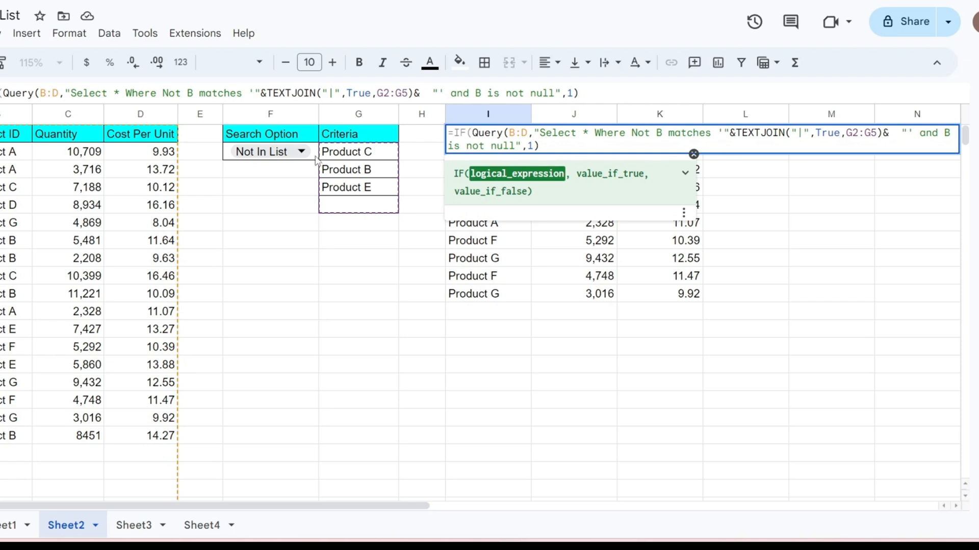
click(261, 151)
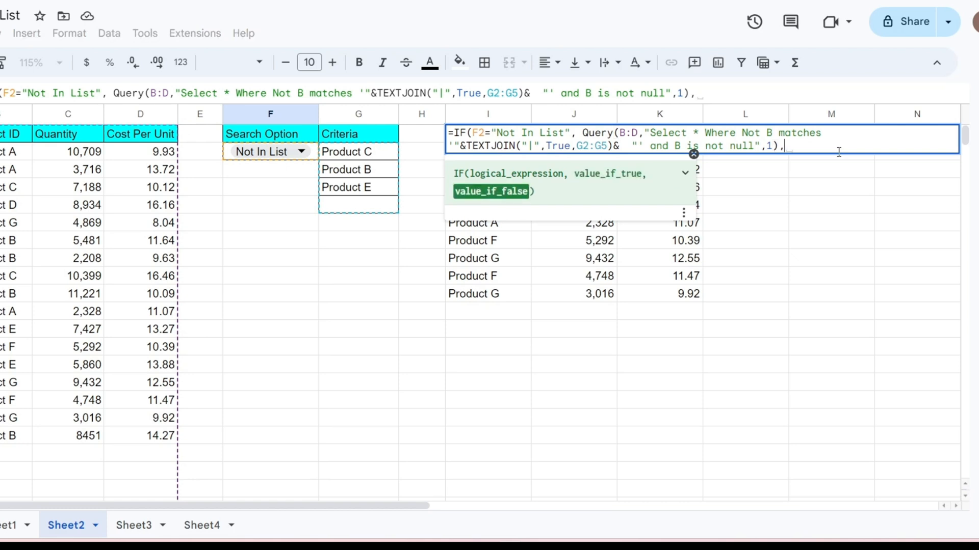
Step: Paste the QUERY without Not as the false branch, commit, and set F2 to In List
text(Query(B:D,"Select * Where Not B matches '"&TEXTJOIN("|",True,G2:G5)&  "' and B is not null",1))
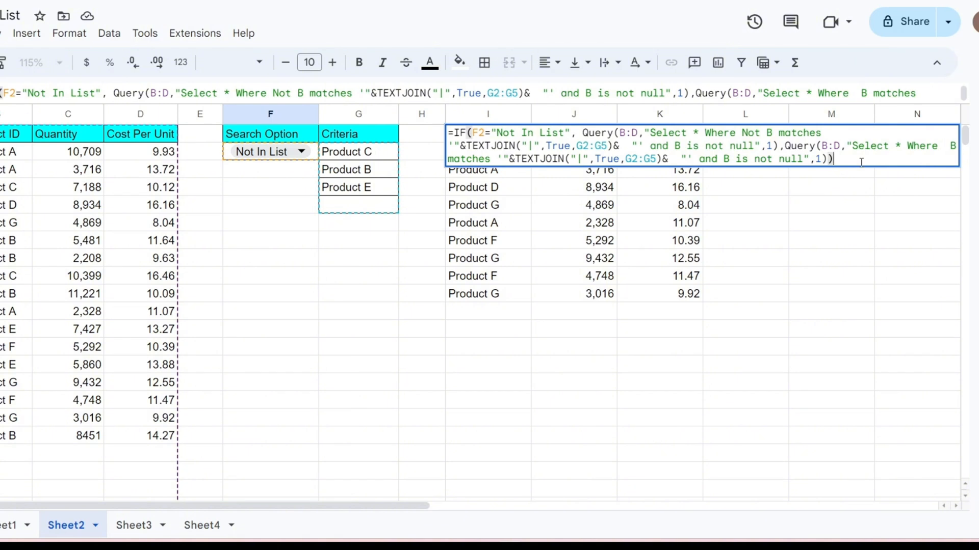
key(enter)
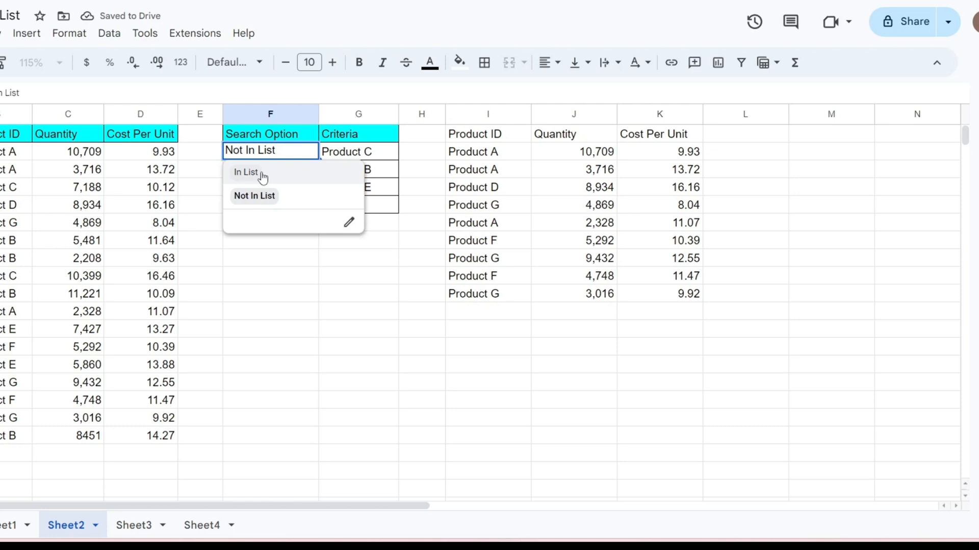
click(246, 172)
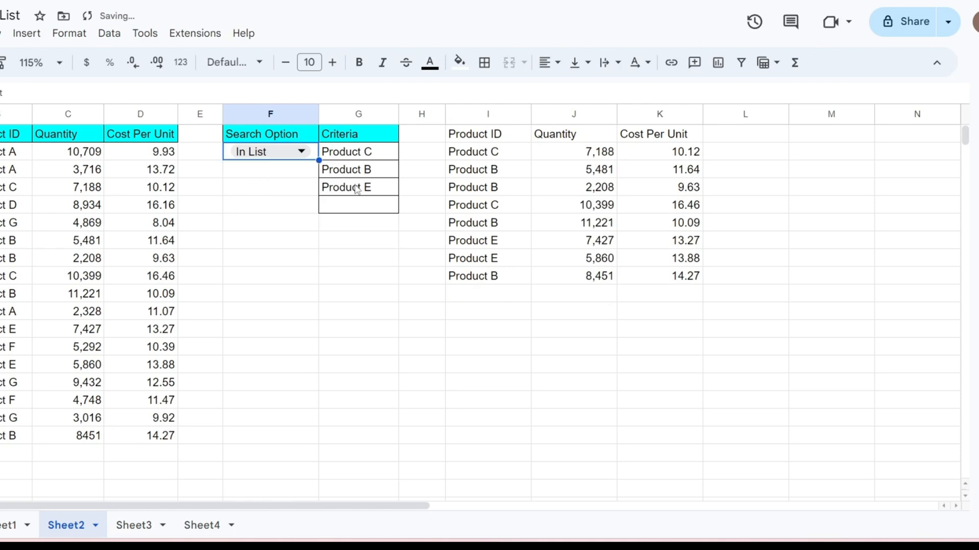